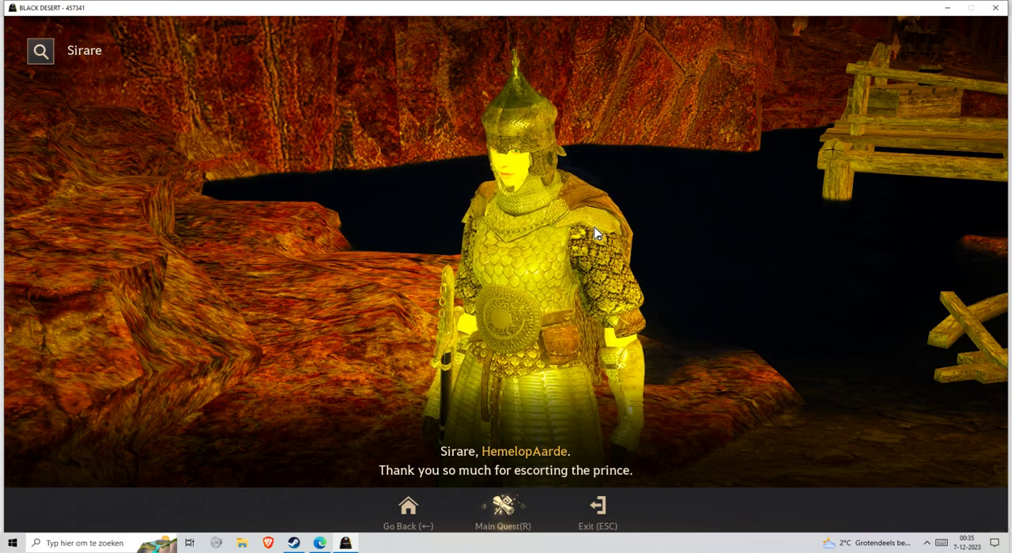
Accept the 'A Knight's Royal Duty' quest after Sirare's thank-you line
left_click(502, 509)
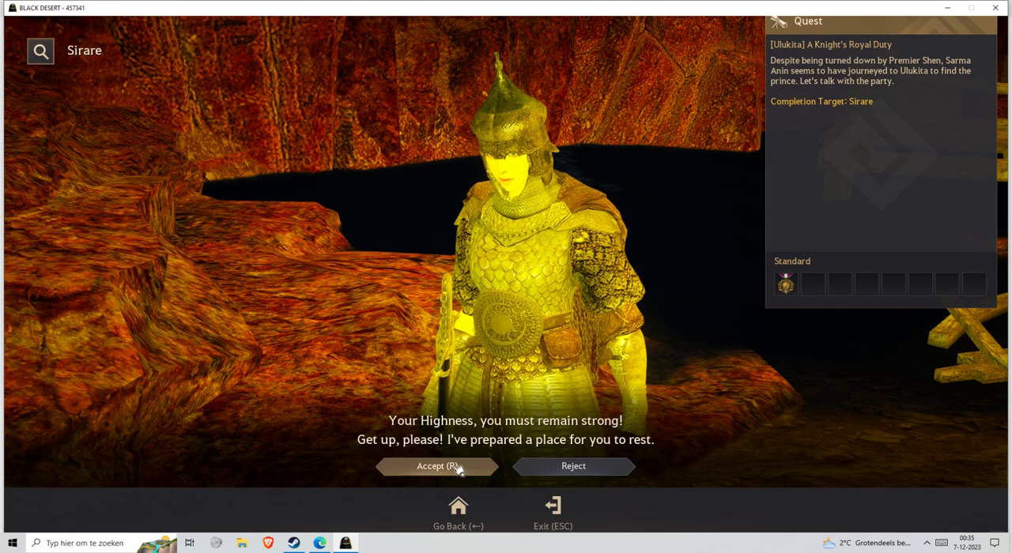
left_click(436, 464)
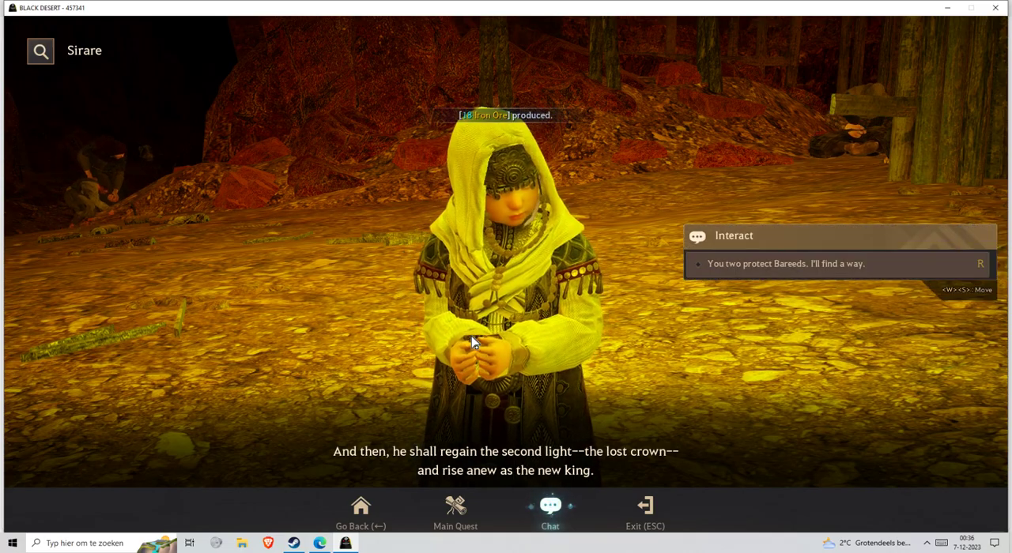
Reply that they should protect Bareeds and hear Sirare out on defensive battles
key("r")
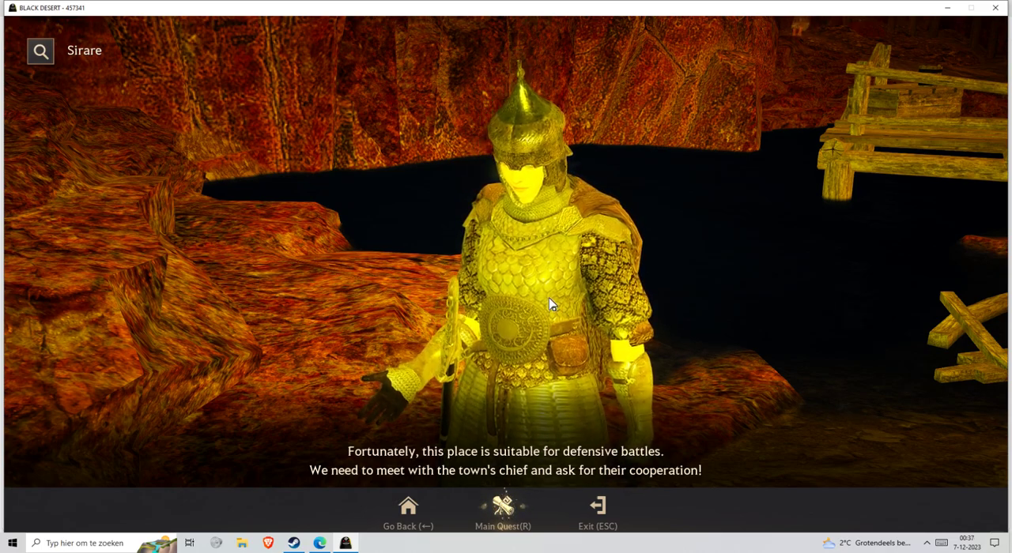
left_click(503, 509)
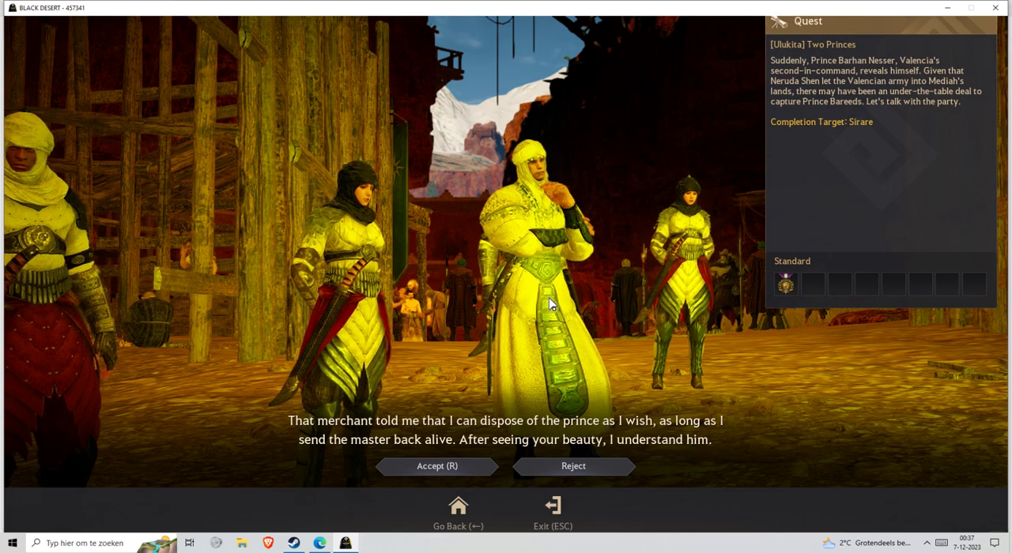
Accept 'Two Princes', object that innocent lives will be sacrificed, and reach the merchant's talk of Ator's heart
left_click(436, 465)
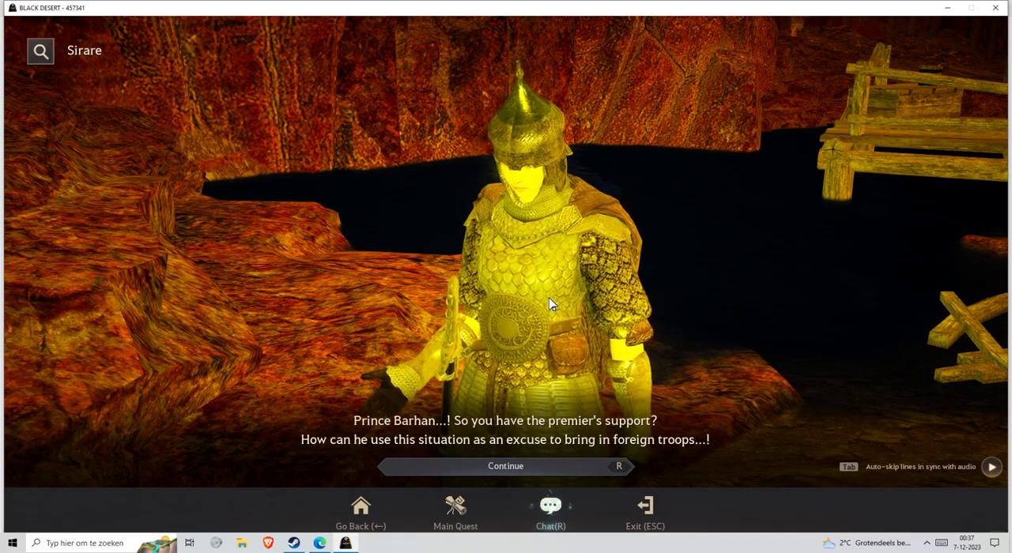
left_click(506, 464)
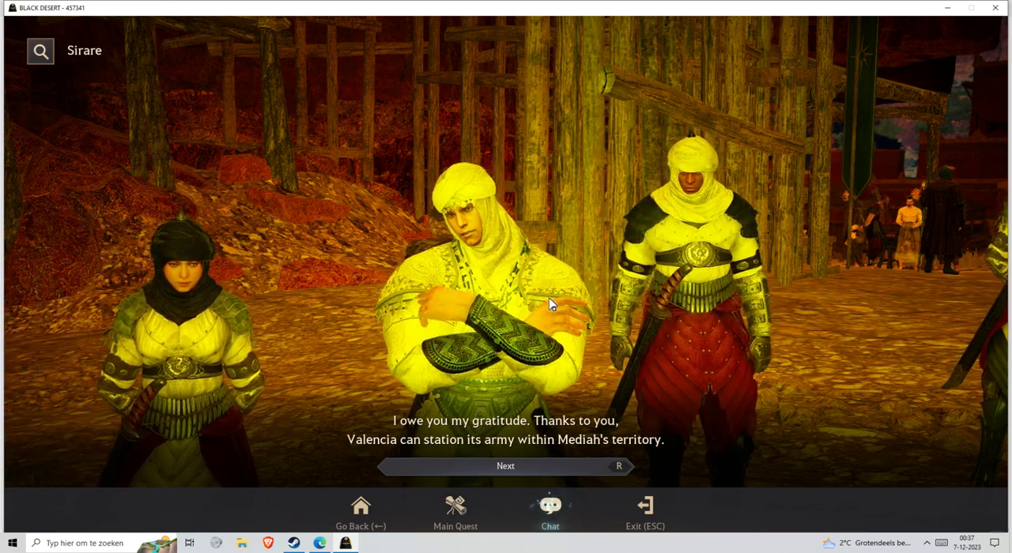
left_click(504, 465)
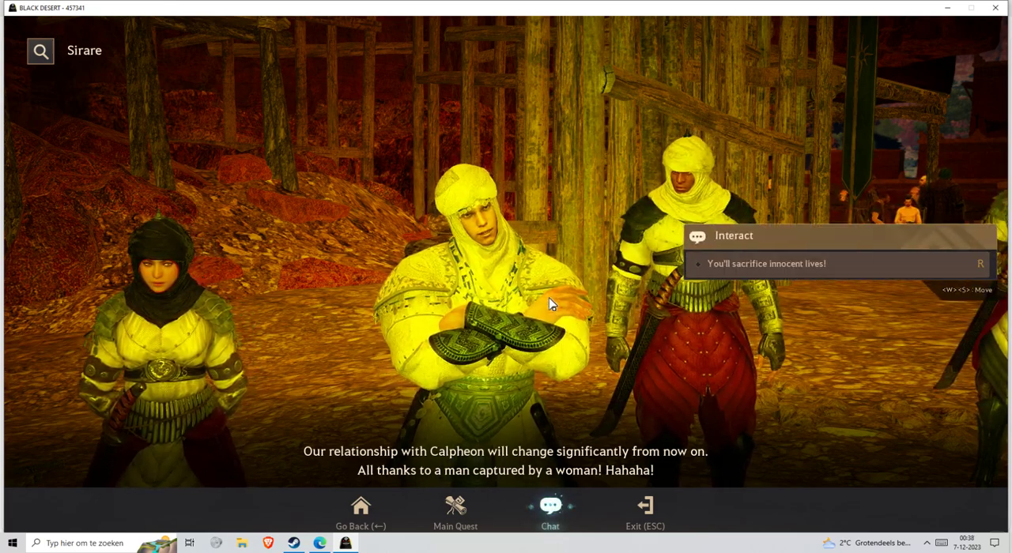
key("r")
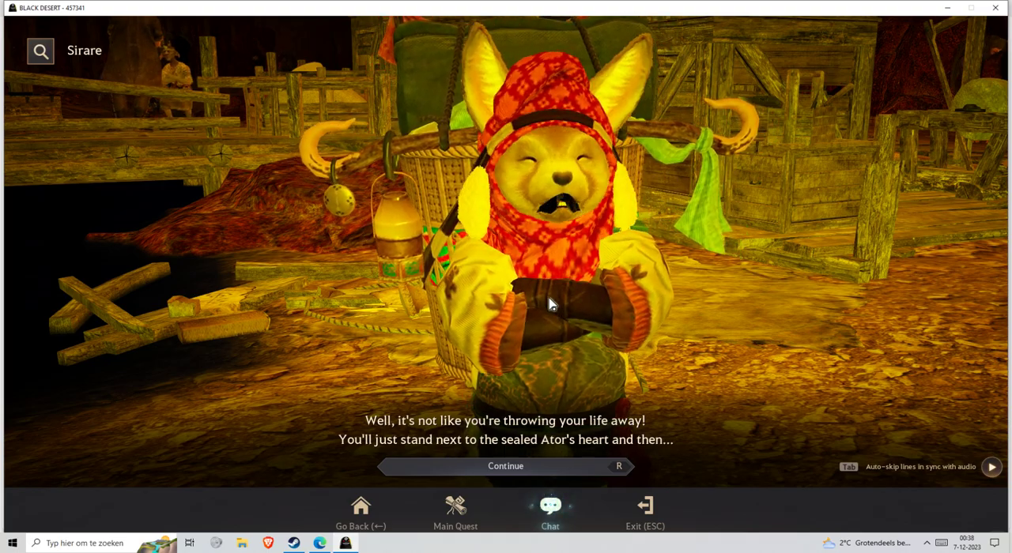
left_click(506, 465)
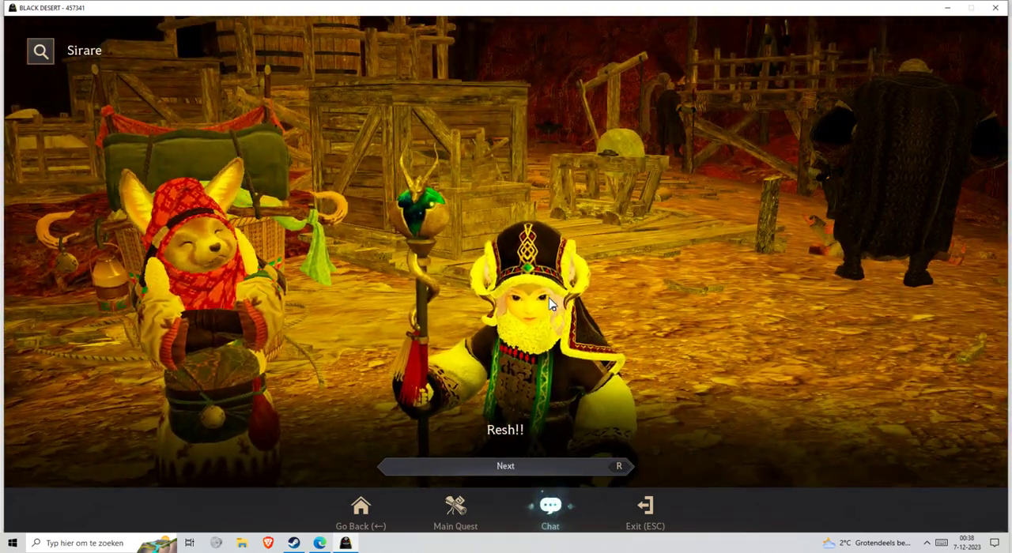
Advance the Resh and prince dialogue to the prince's plea awaiting confirmation
left_click(505, 465)
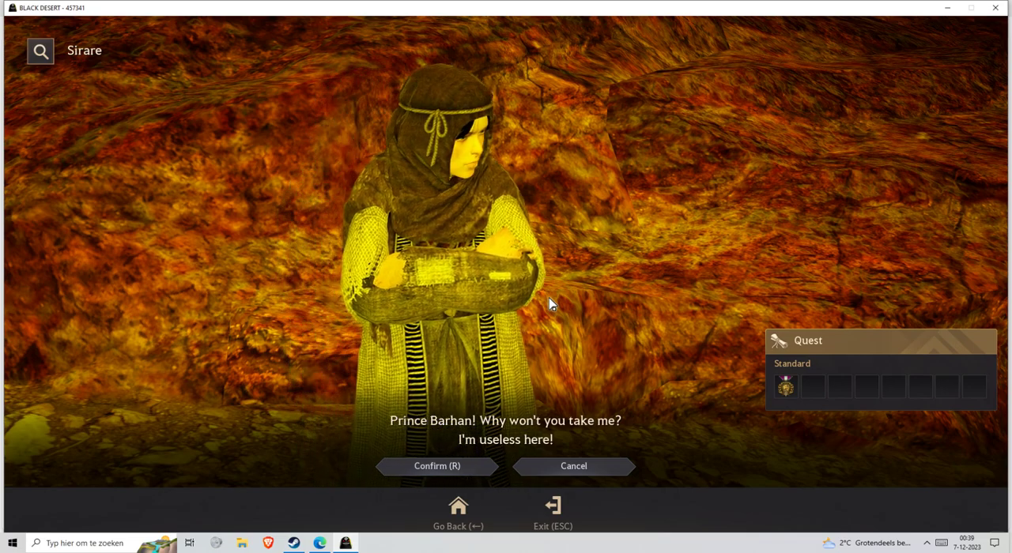
Confirm the prince's plea and continue through the prophecy and Sirare's scolding to the next quest offer
left_click(436, 465)
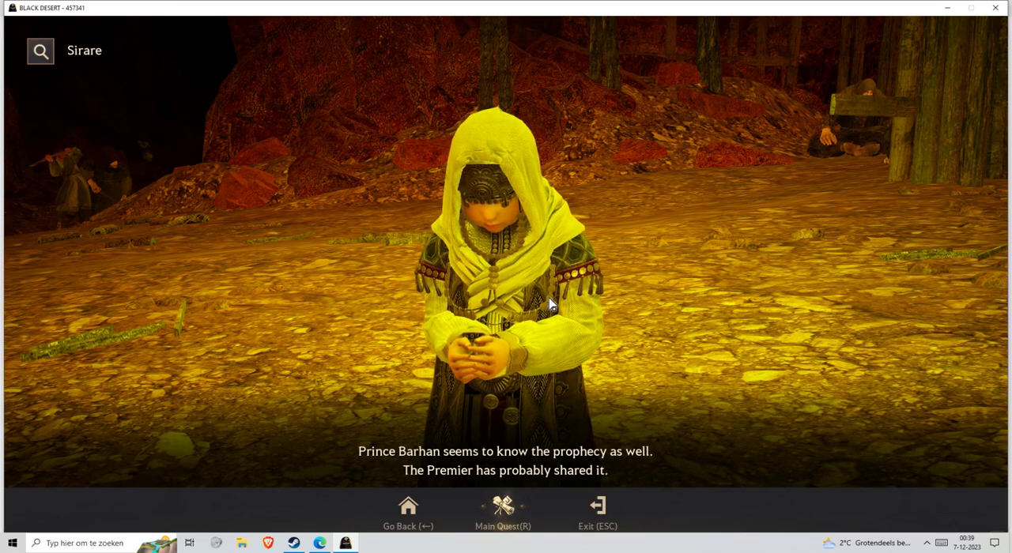
left_click(503, 509)
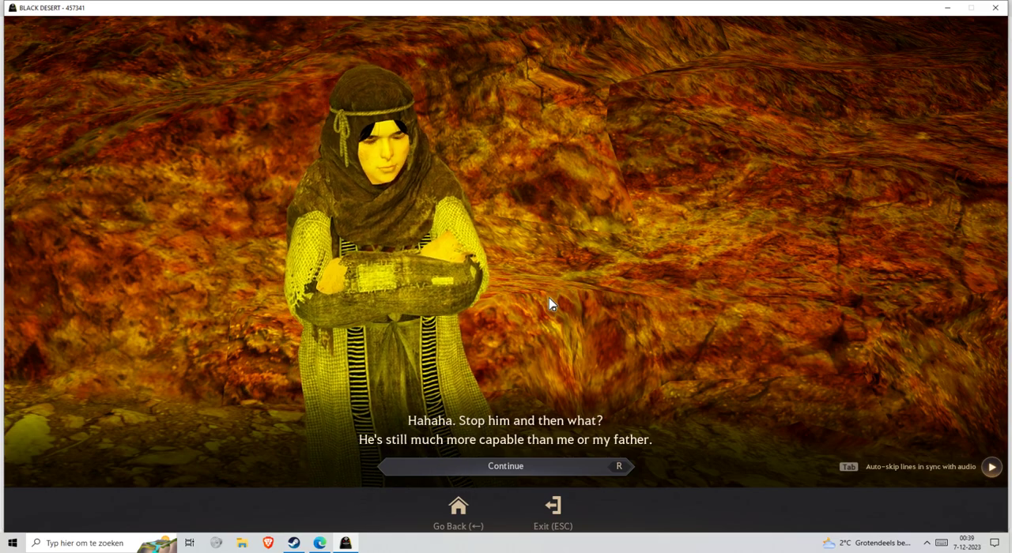
left_click(506, 464)
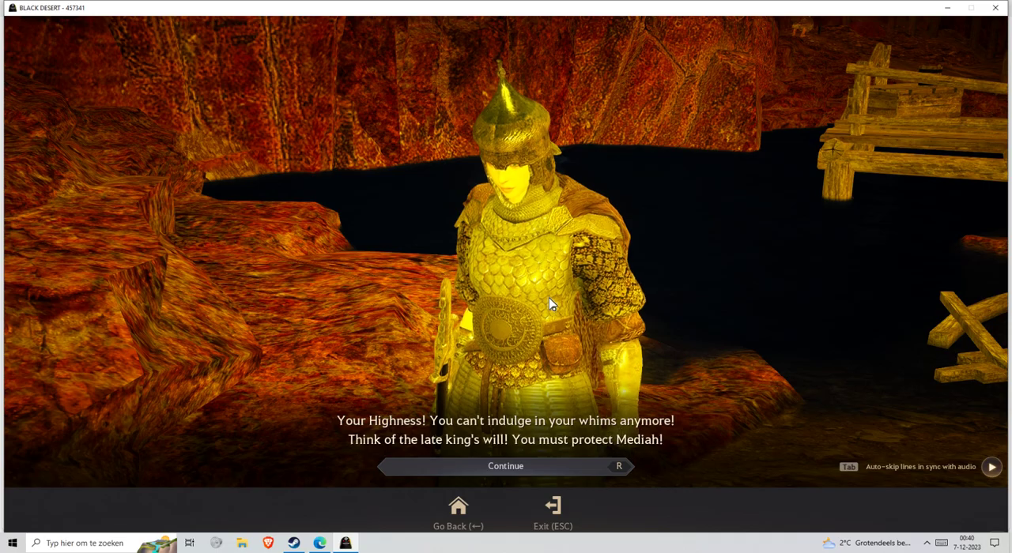
left_click(505, 464)
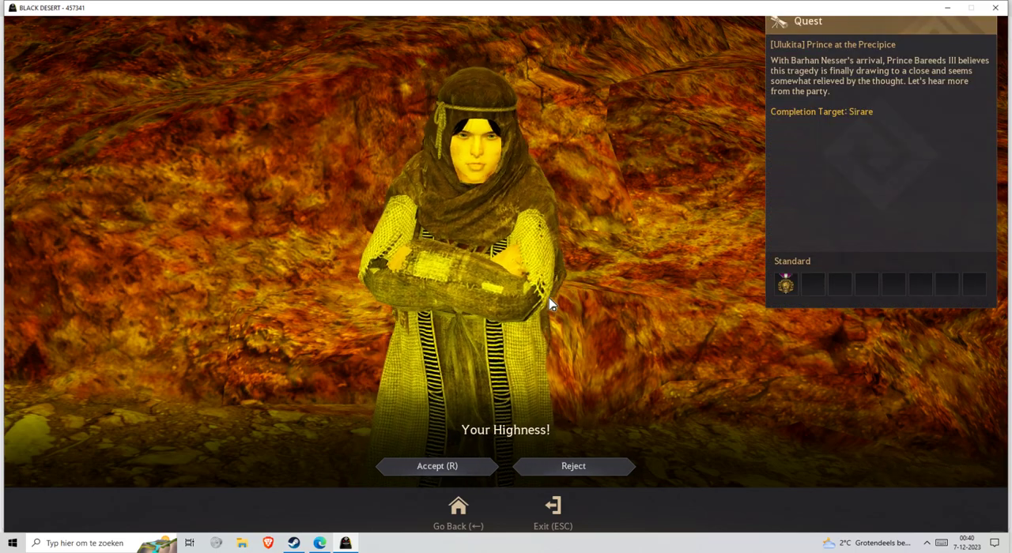
Accept 'Prince at the Precipice', sit through the Janissary induction, and confirm to complete the quest
left_click(437, 465)
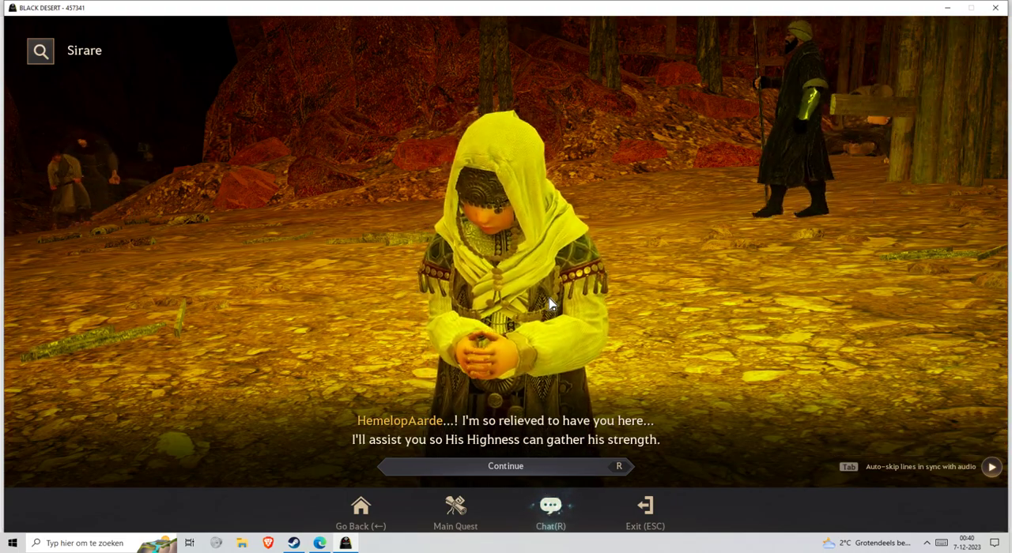
left_click(506, 465)
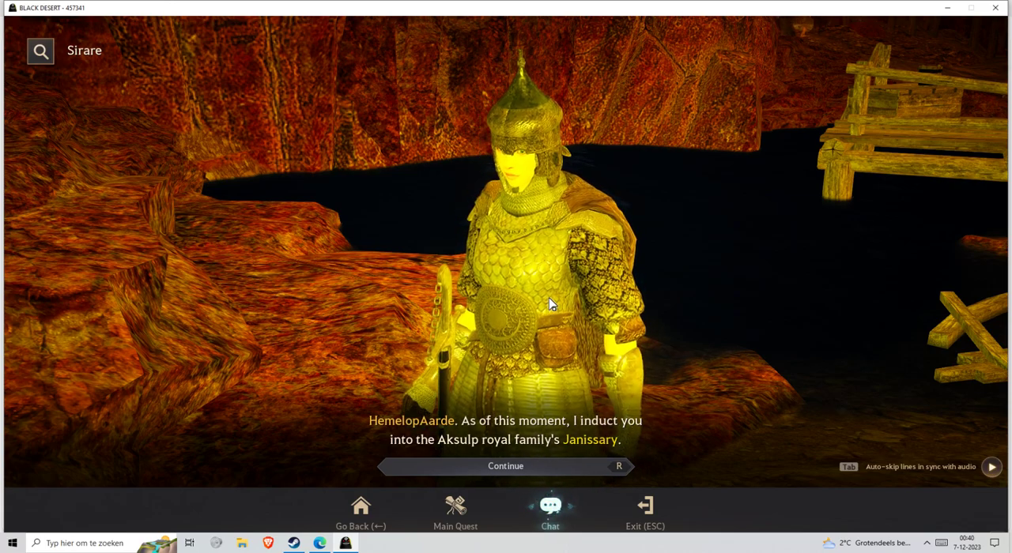
left_click(505, 465)
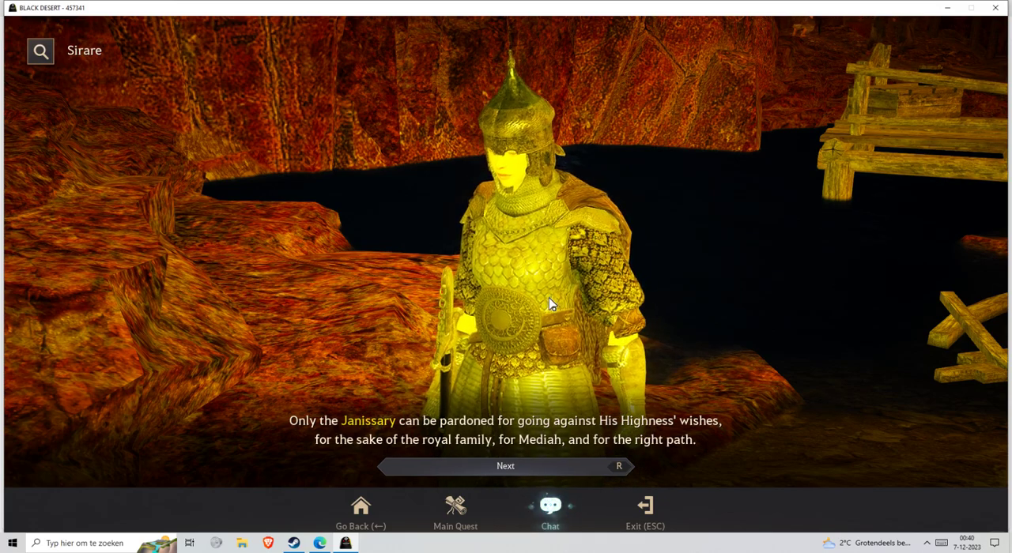
left_click(506, 464)
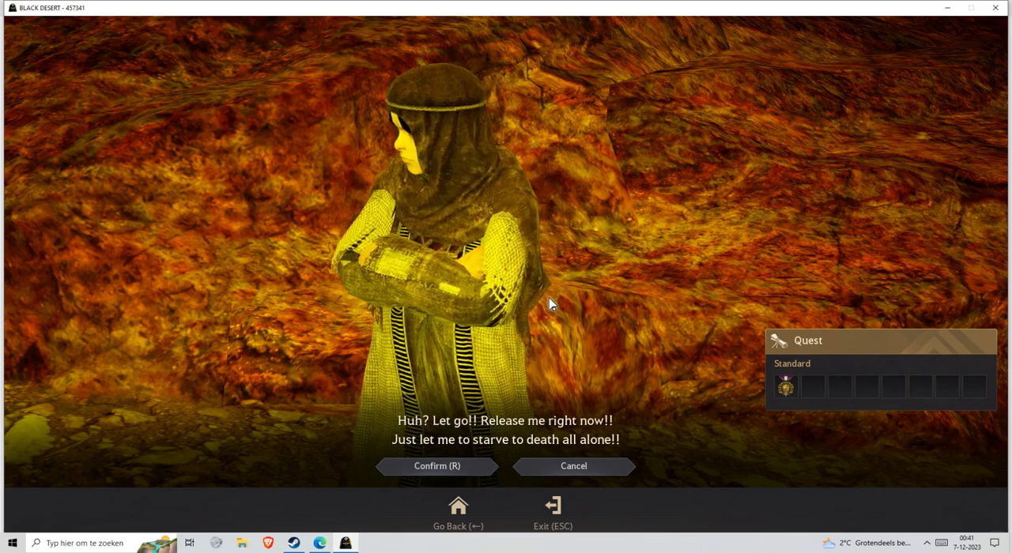
left_click(436, 465)
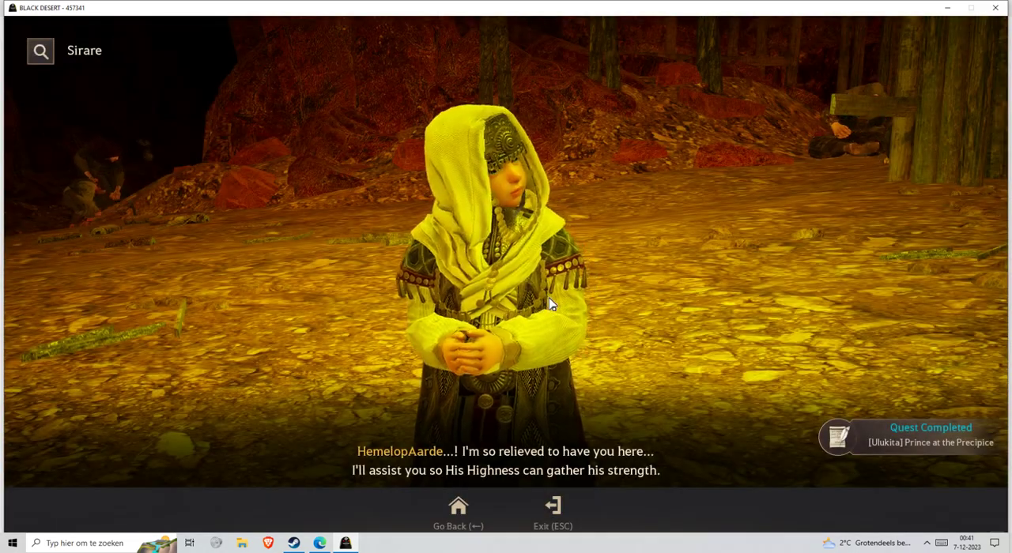